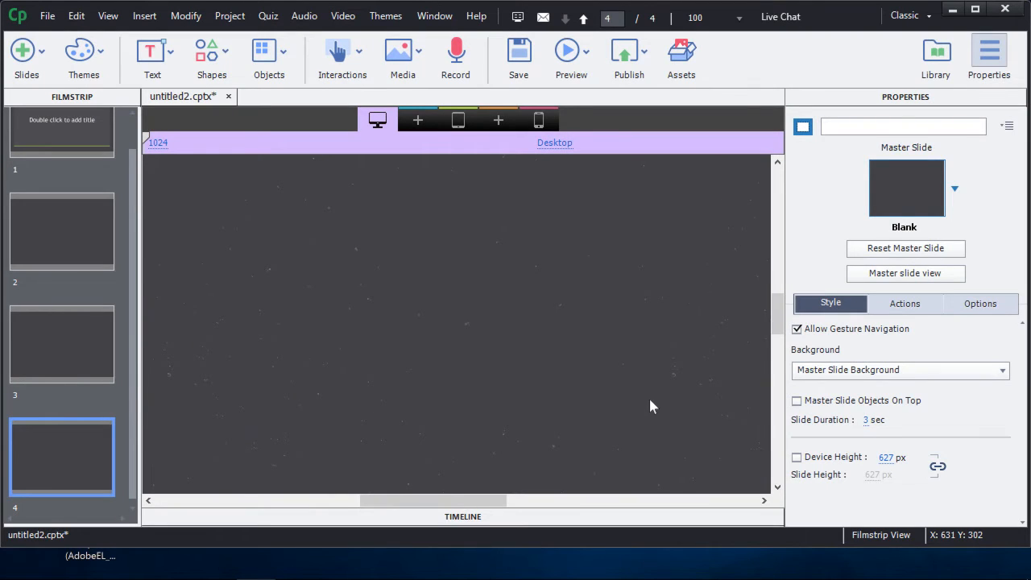
pyautogui.moveTo(665, 348)
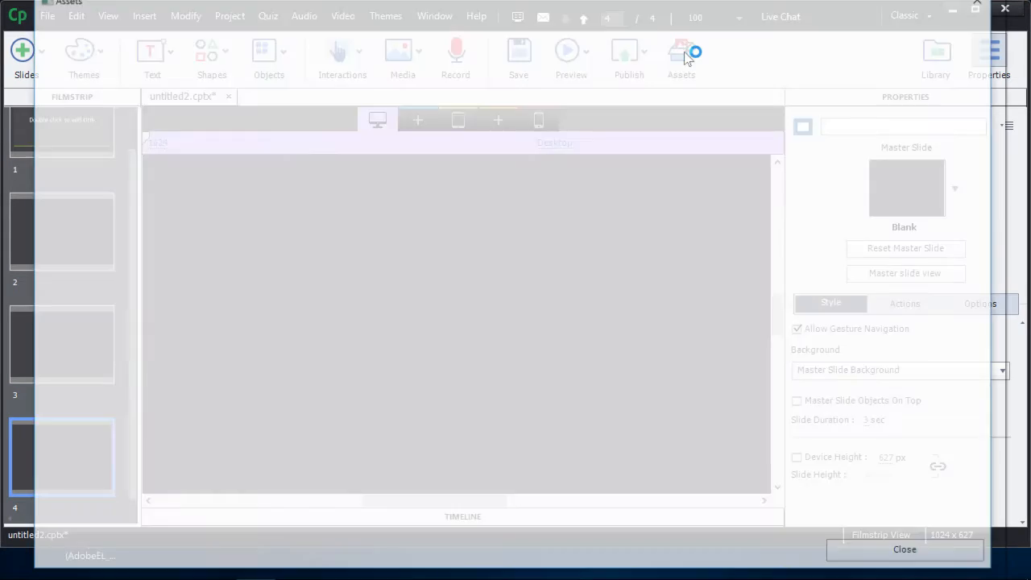
# - Browse the Assets home page down to Cutout People Images and bring up Gabriel's image series
pyautogui.click(680, 56)
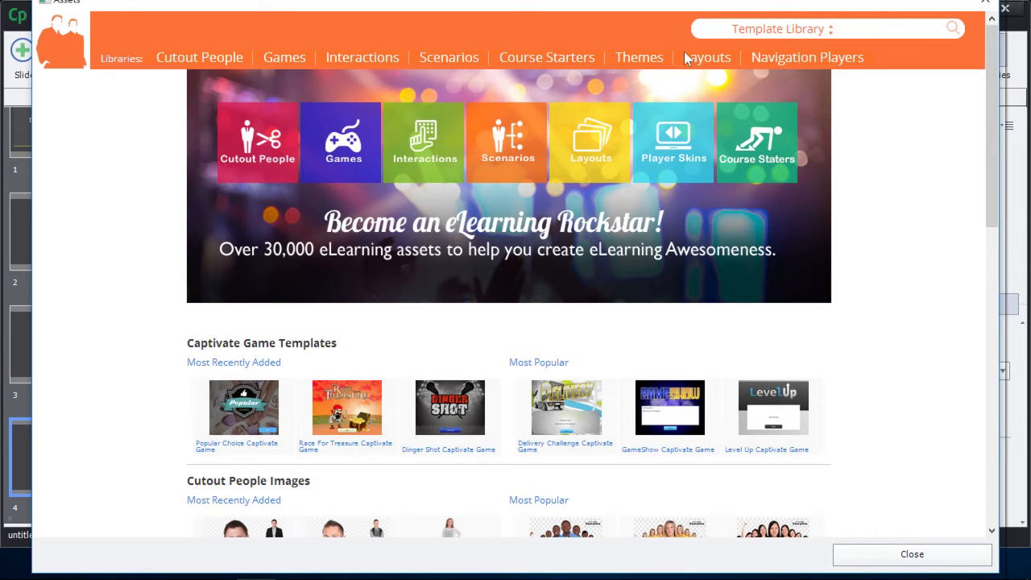
pyautogui.moveTo(873, 271)
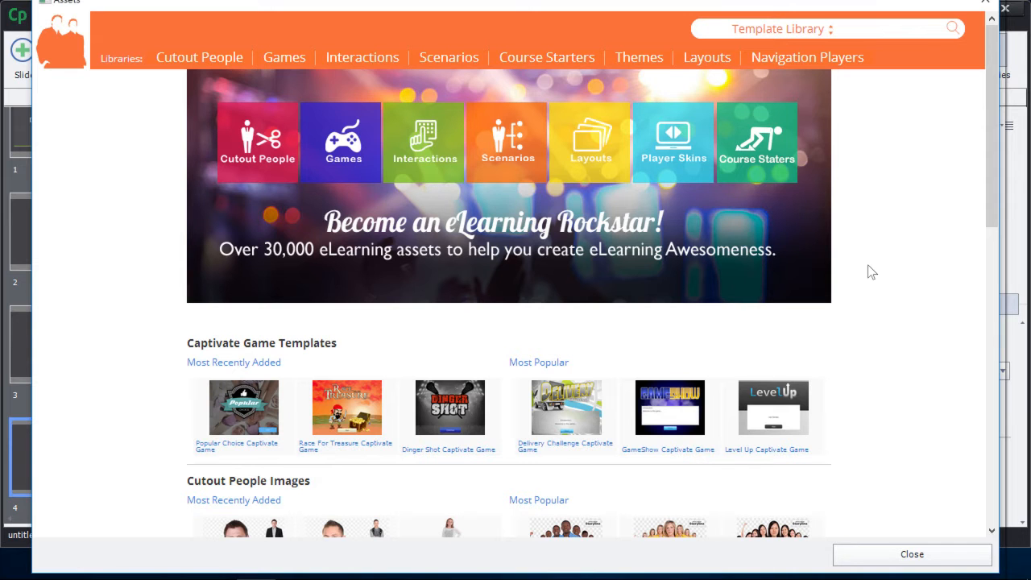
pyautogui.scroll(-3)
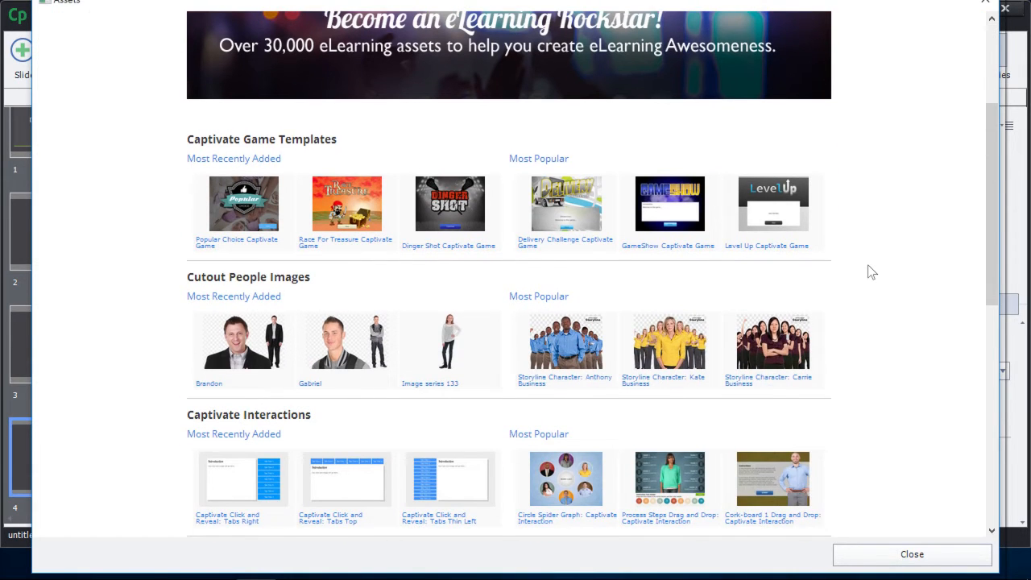
pyautogui.scroll(-3)
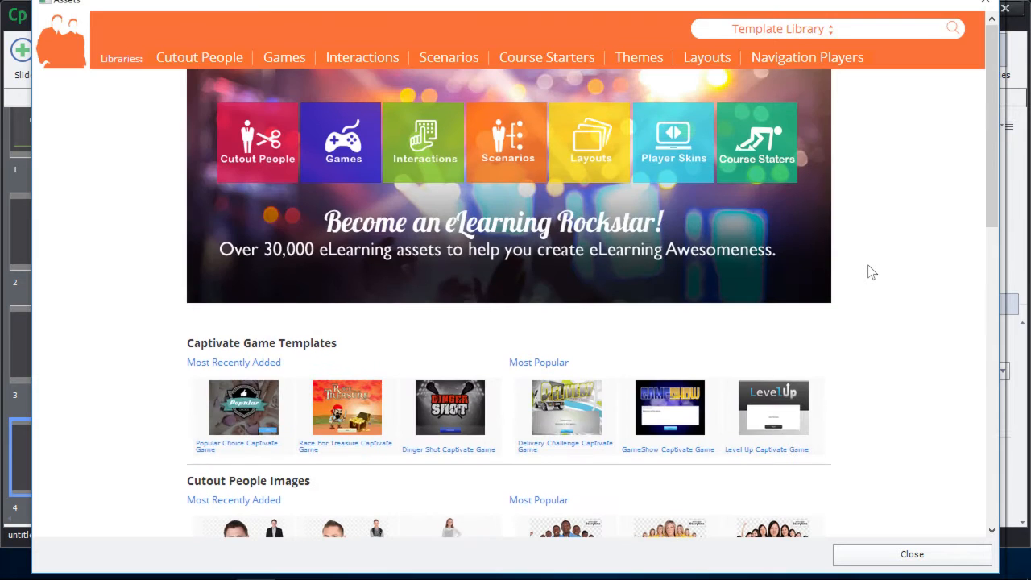
pyautogui.scroll(-3)
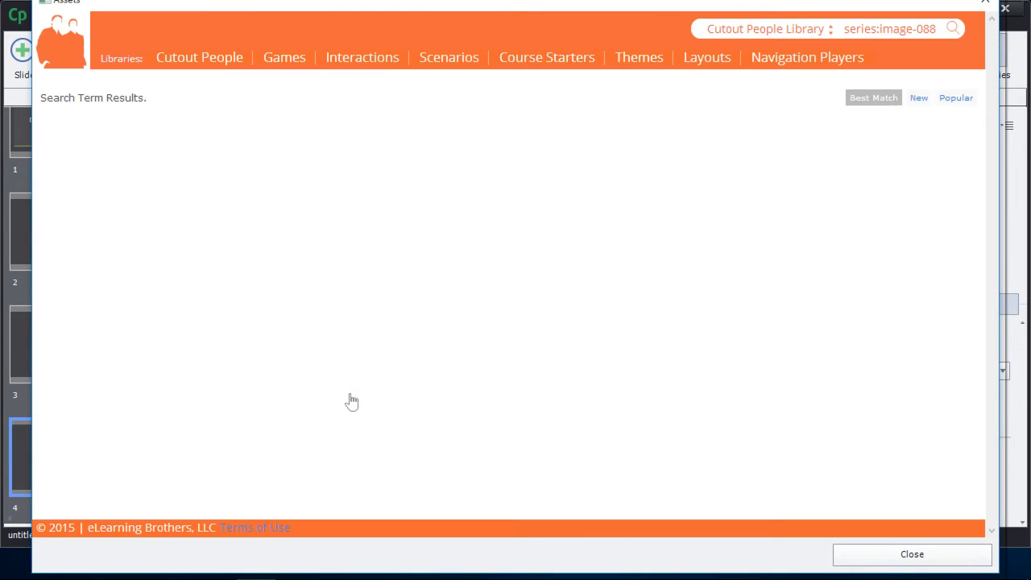
# - Download the 918 x 3190 Gabriel PNG, acknowledge the Download Status, and close Assets
pyautogui.click(953, 29)
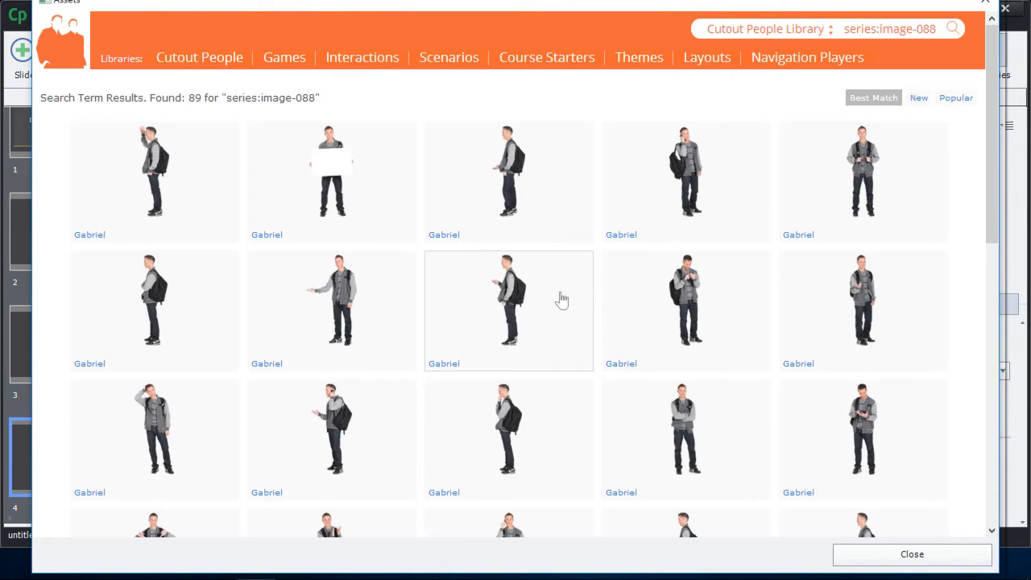
pyautogui.moveTo(857, 313)
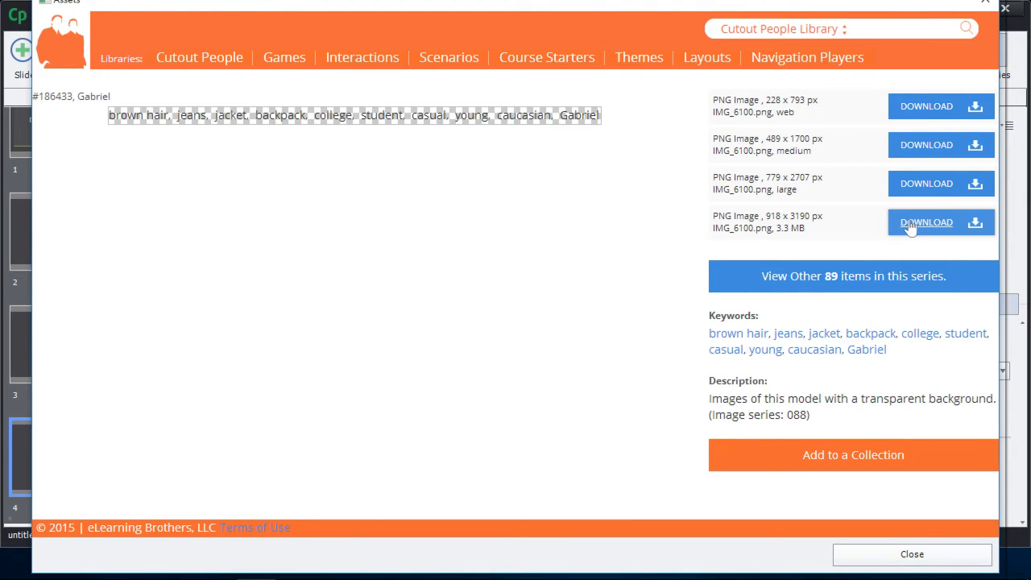
pyautogui.click(926, 222)
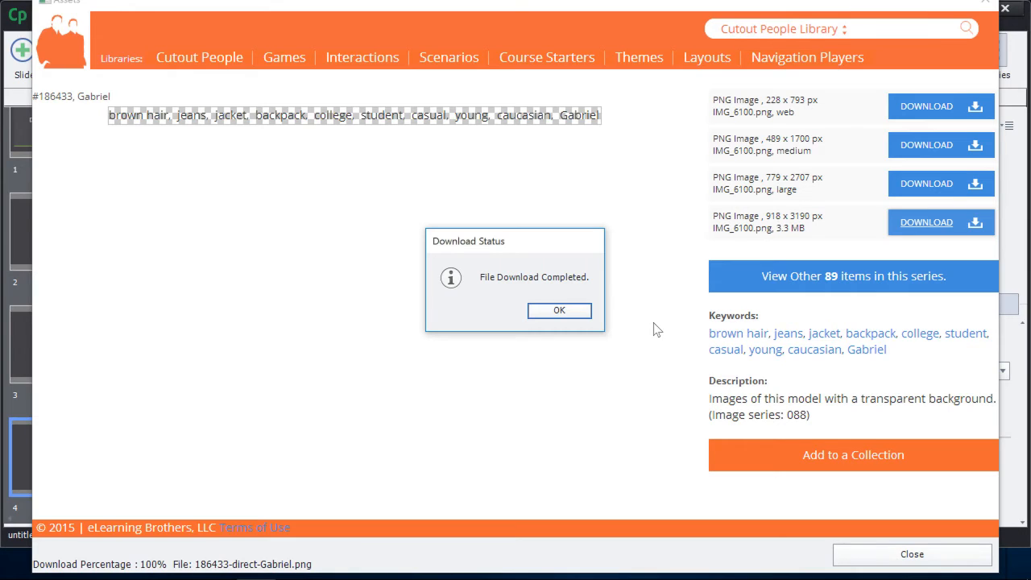
pyautogui.click(558, 309)
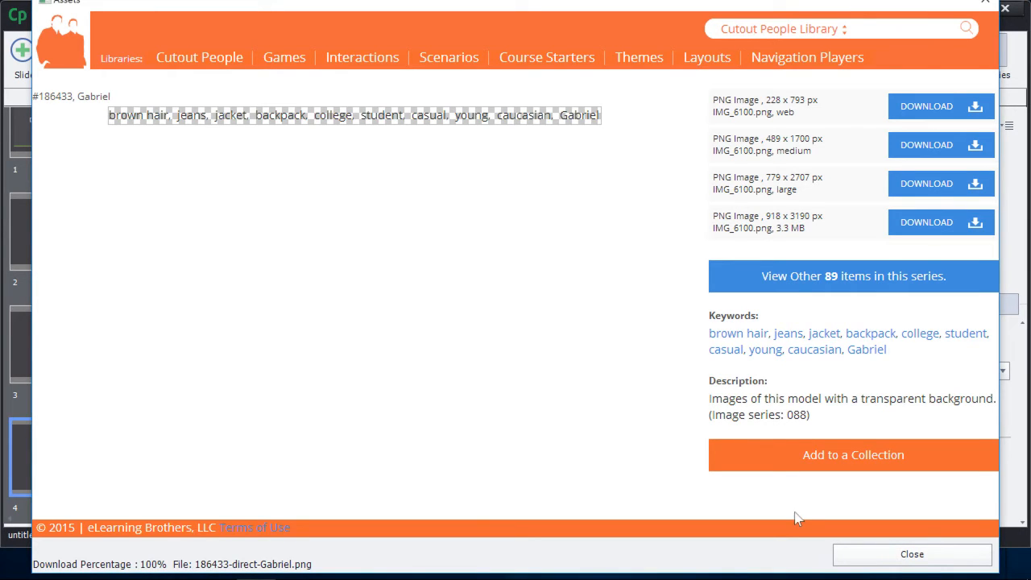
pyautogui.moveTo(911, 554)
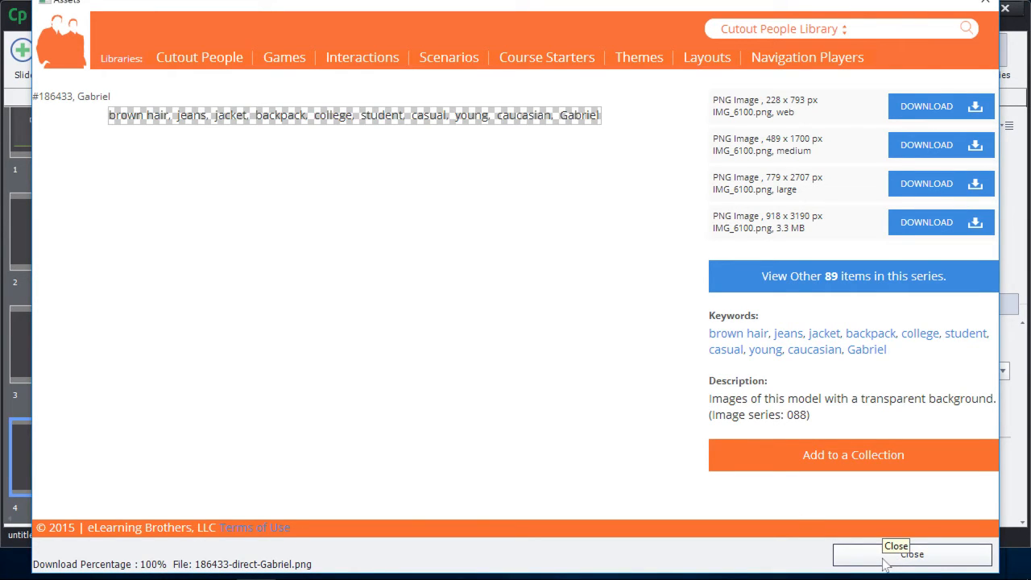
pyautogui.click(911, 554)
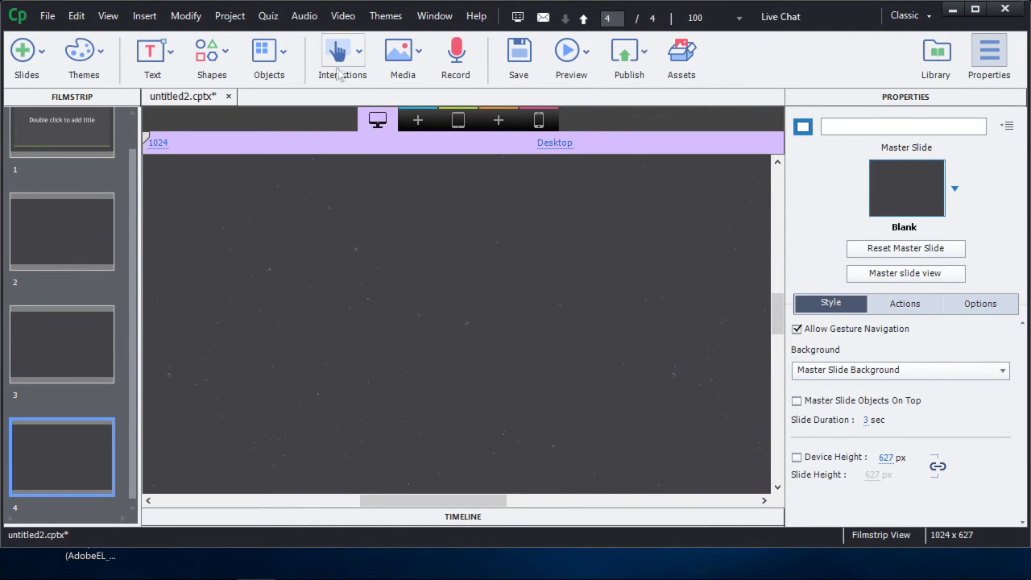
pyautogui.moveTo(402, 52)
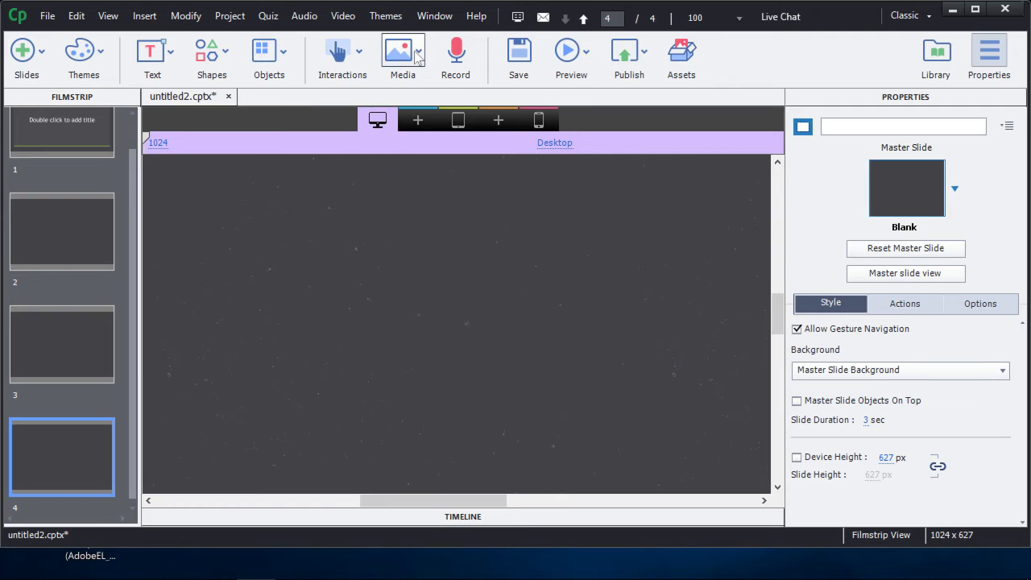
pyautogui.moveTo(417, 268)
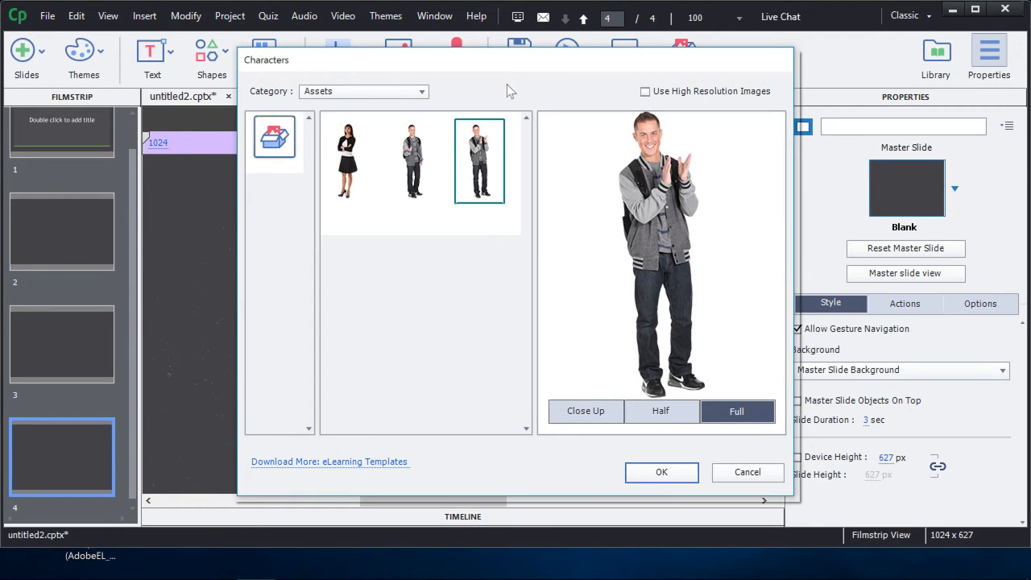
# - Insert the full-length clapping Gabriel character onto slide 4
pyautogui.click(661, 472)
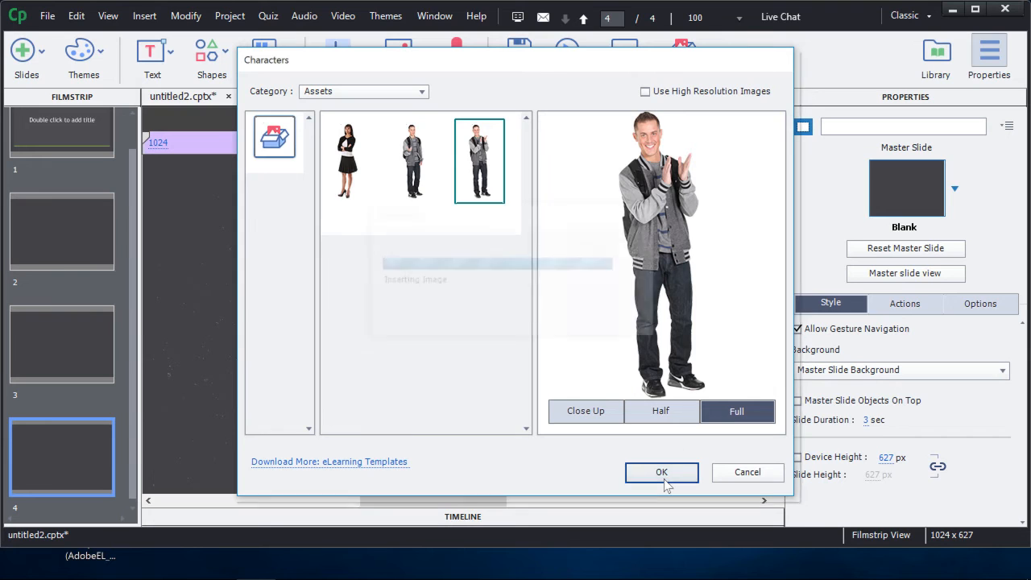
pyautogui.click(660, 472)
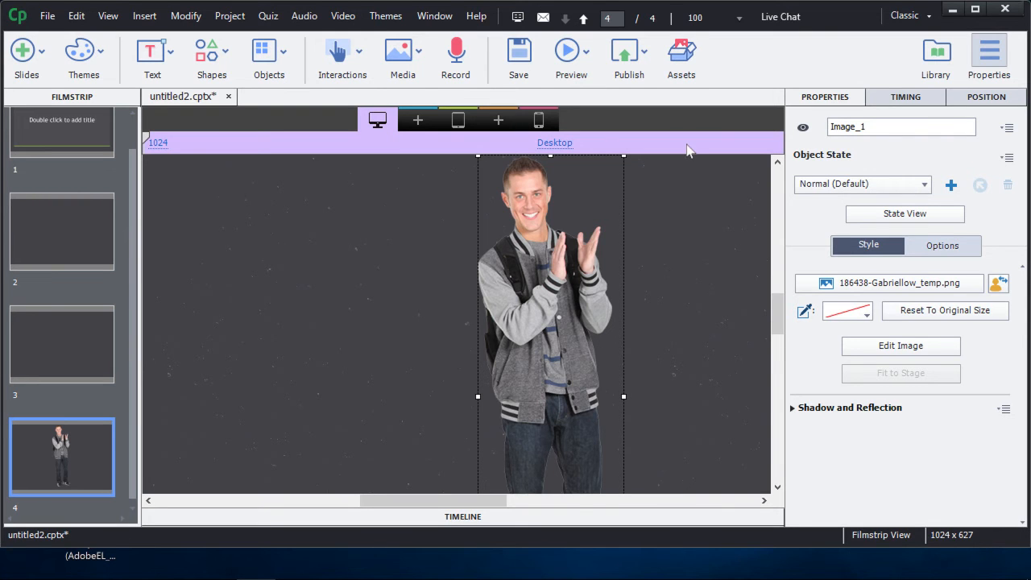
# - From Games in Assets, download the Race For Treasure Captivate 8 template file
pyautogui.click(680, 58)
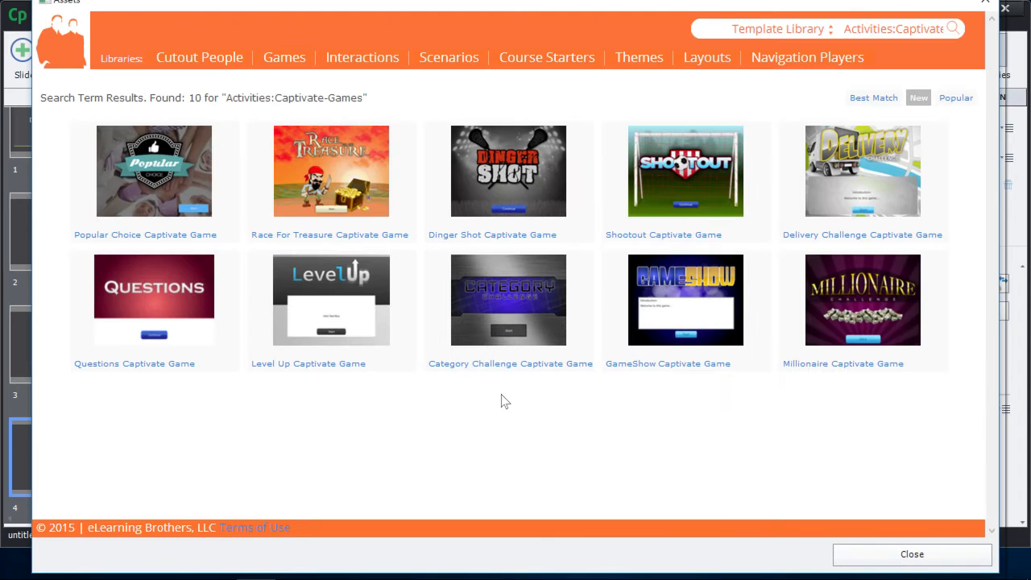
pyautogui.moveTo(369, 174)
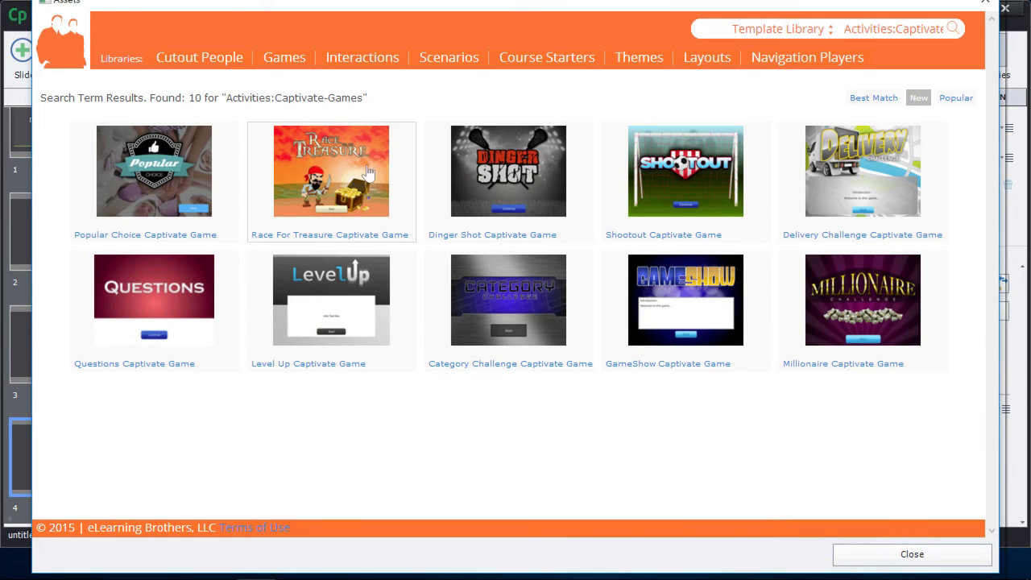
pyautogui.click(331, 171)
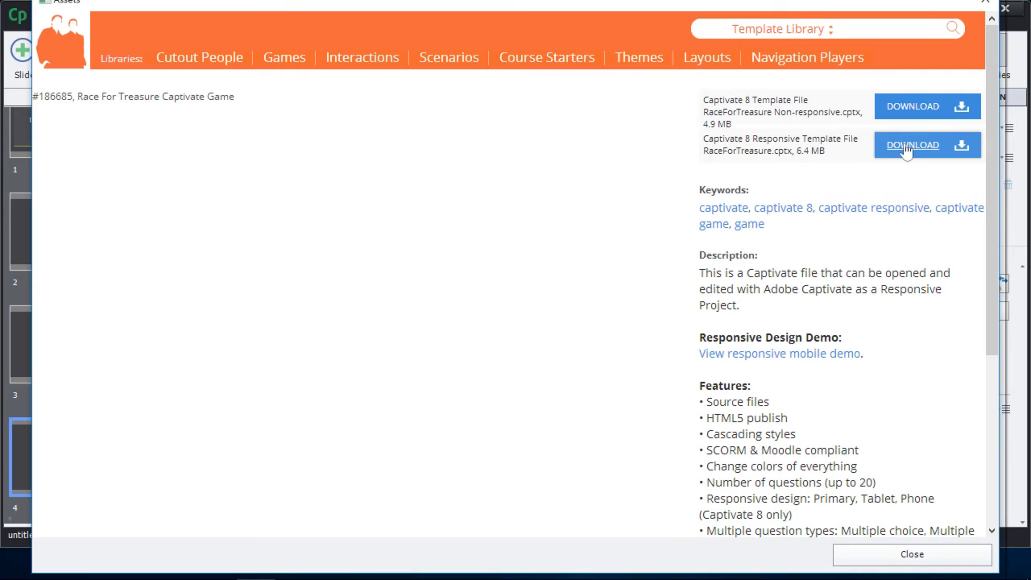
pyautogui.moveTo(925, 106)
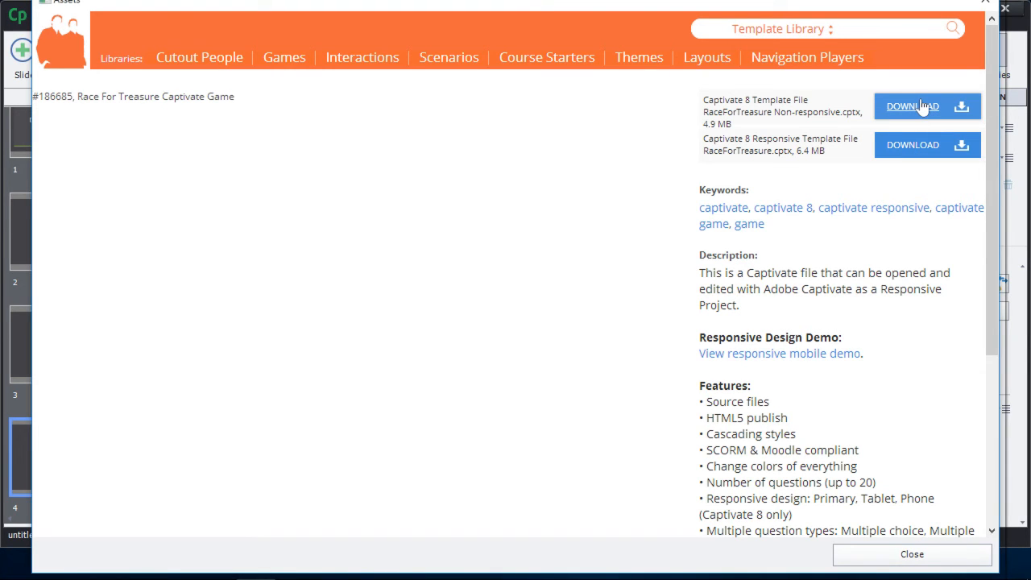
pyautogui.click(911, 106)
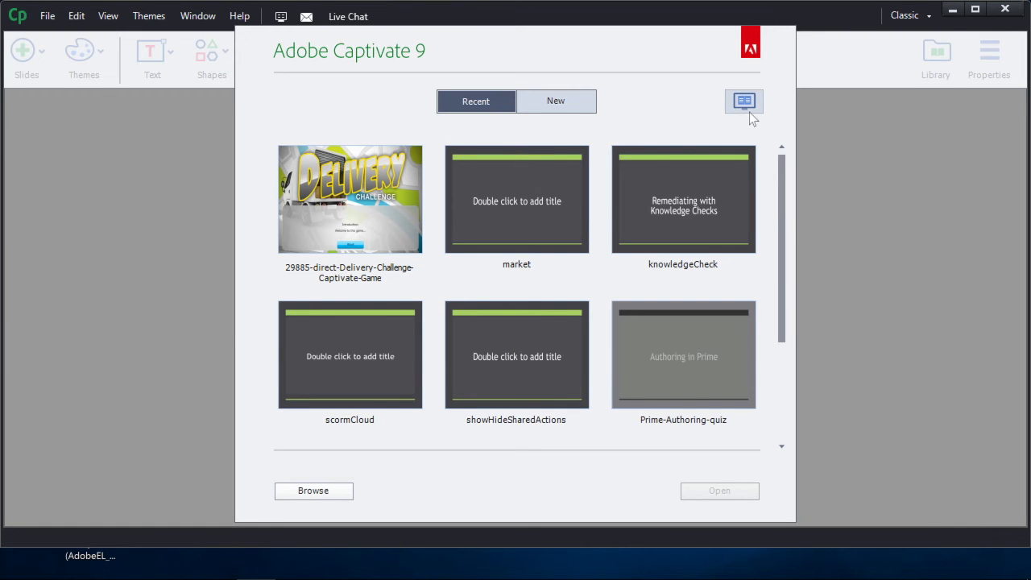
# - Show downloaded eLearning templates on the welcome screen and select Race For Treasure
pyautogui.click(742, 101)
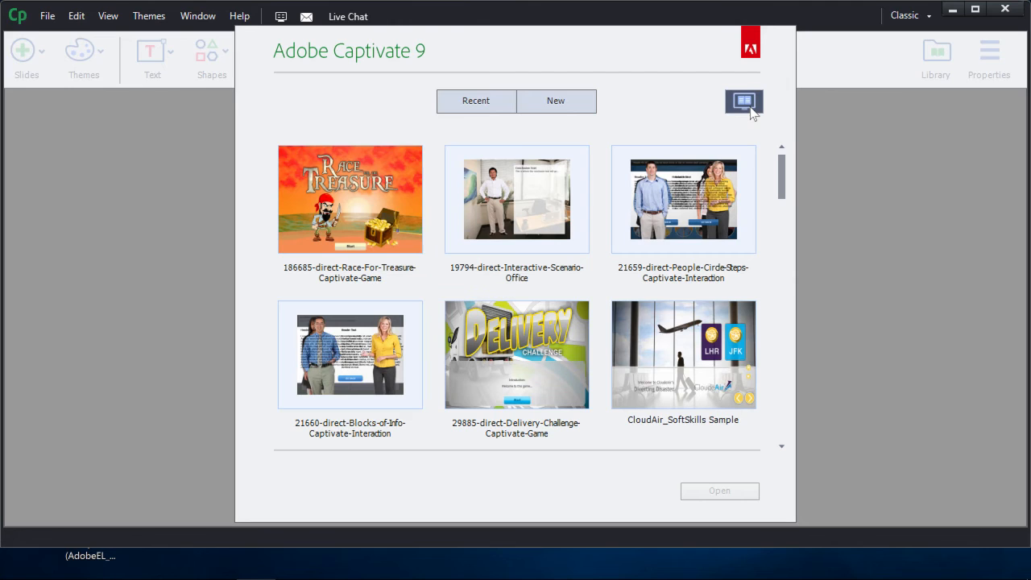
pyautogui.moveTo(797, 122)
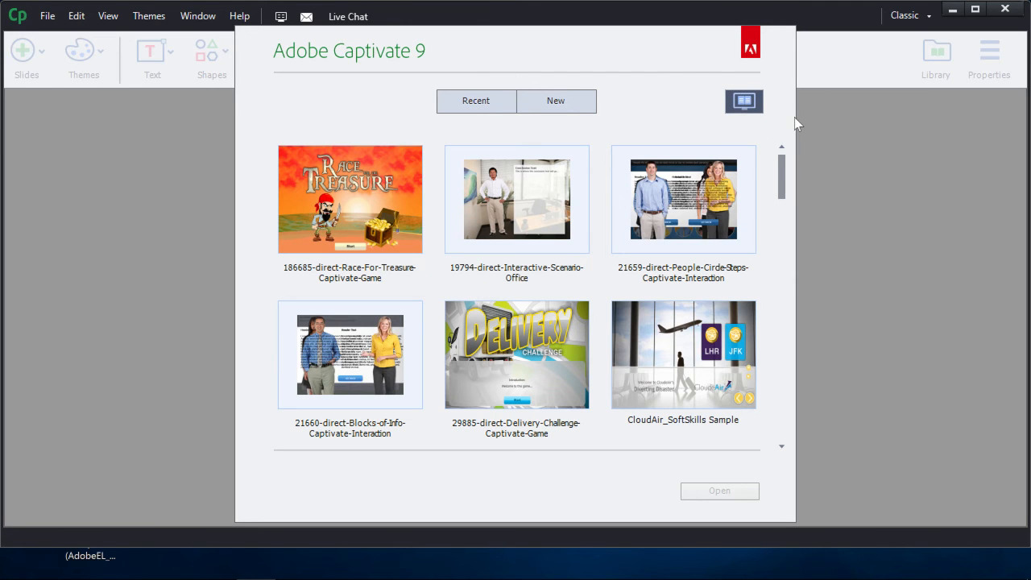
pyautogui.moveTo(386, 201)
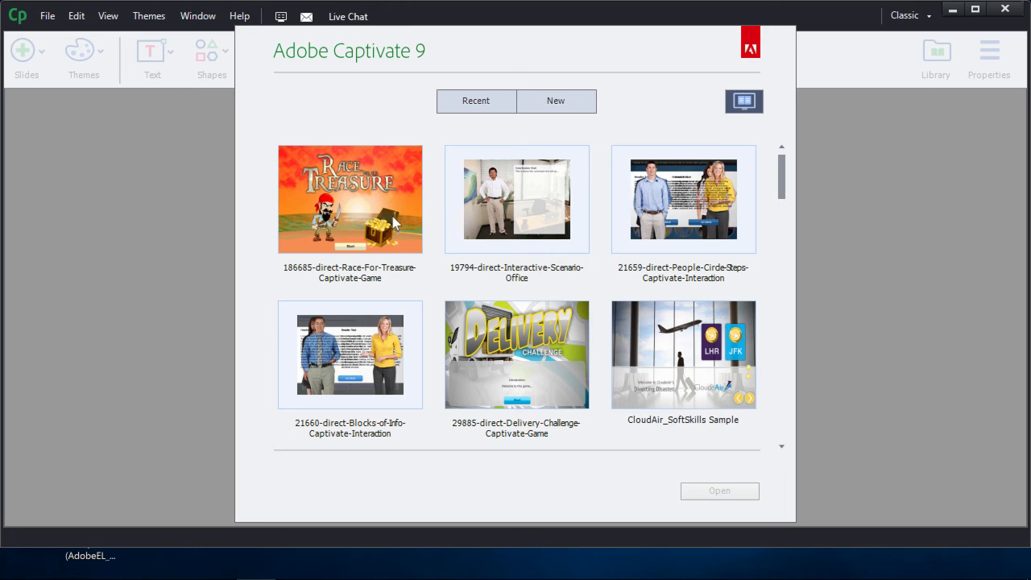
pyautogui.click(349, 200)
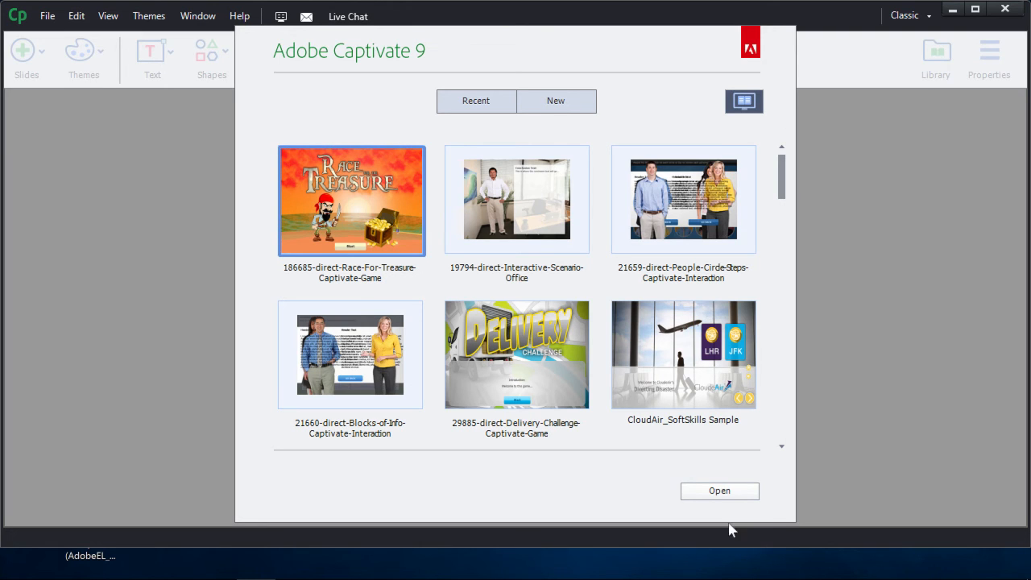